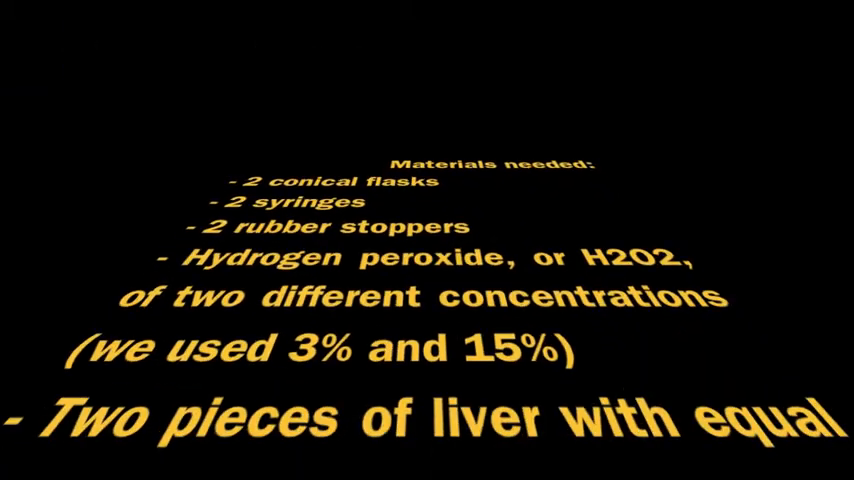
pyautogui.scroll(3)
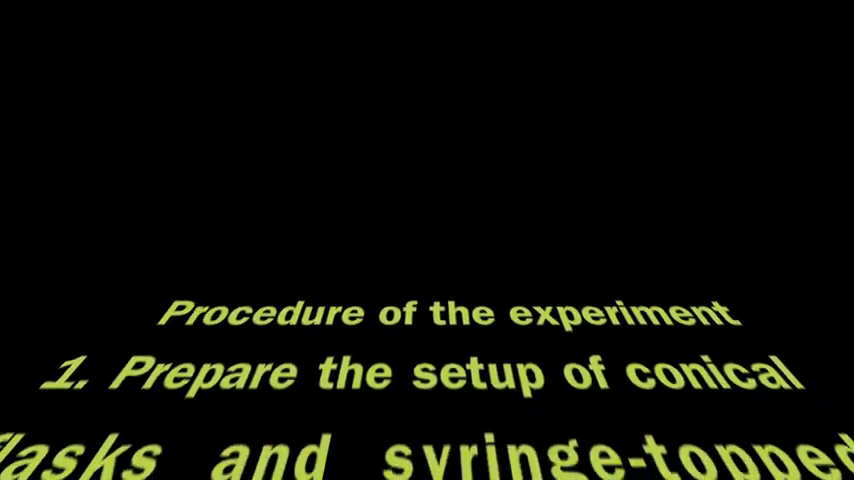
pyautogui.scroll(3)
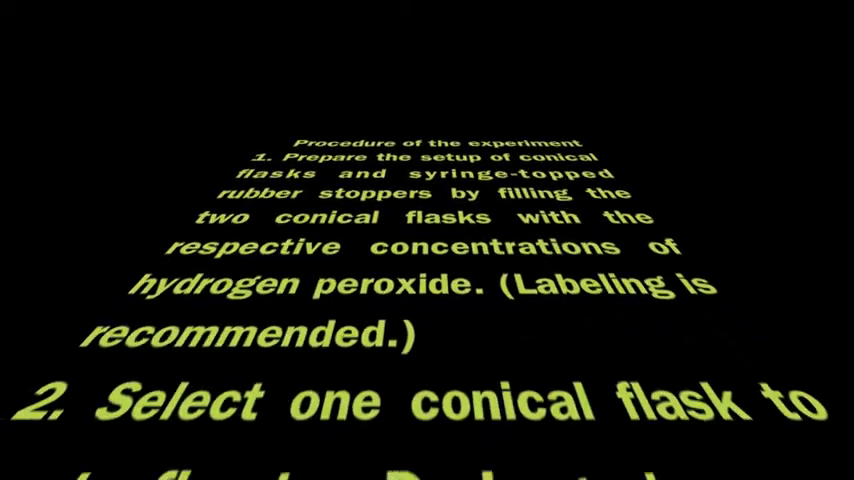
pyautogui.scroll(-3)
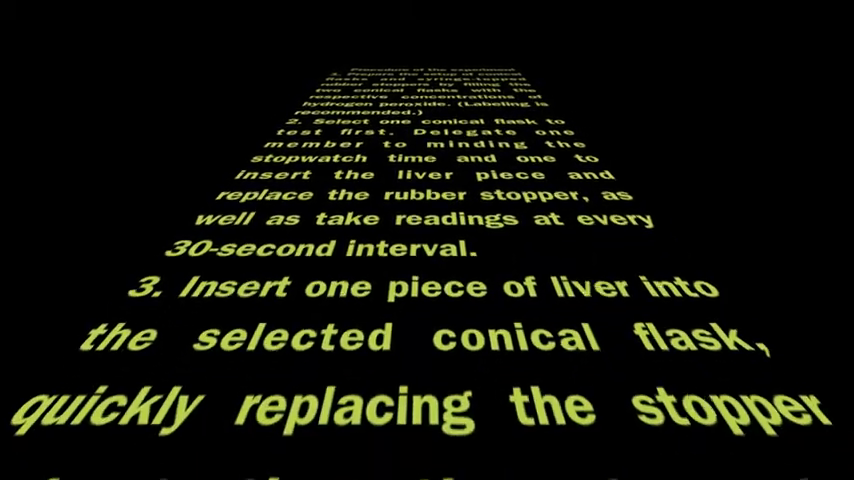
pyautogui.scroll(3)
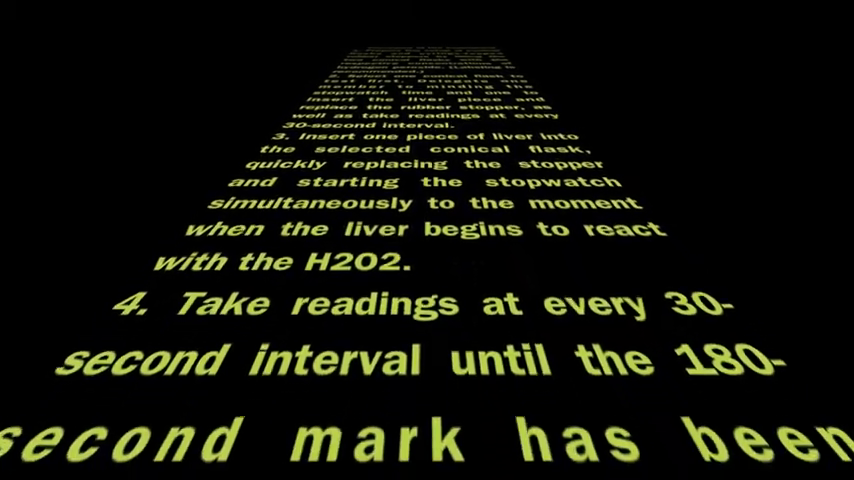
pyautogui.scroll(3)
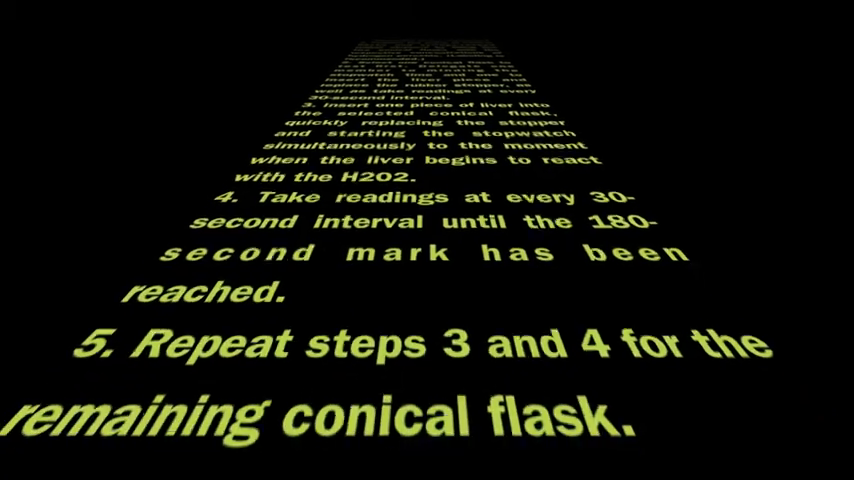
pyautogui.scroll(-3)
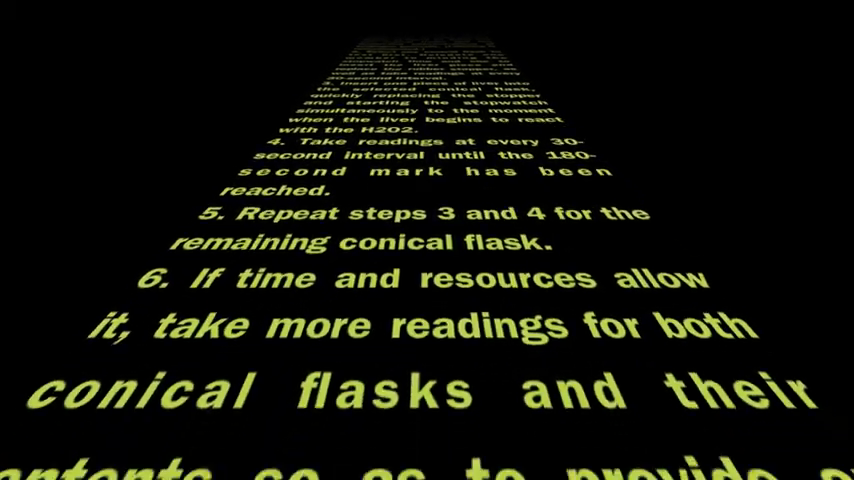